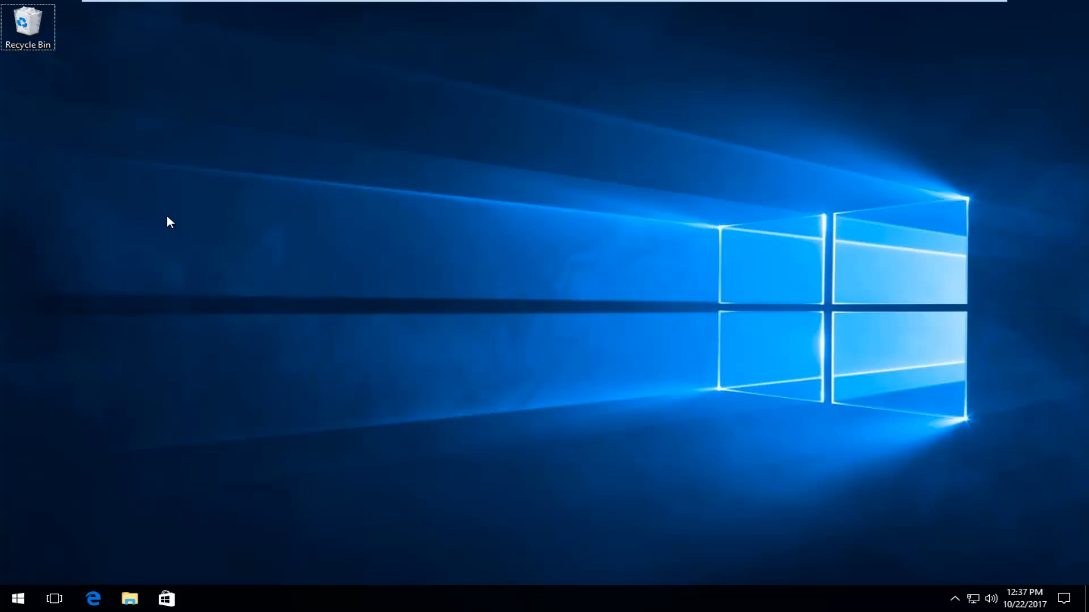
mouse_move(187, 221)
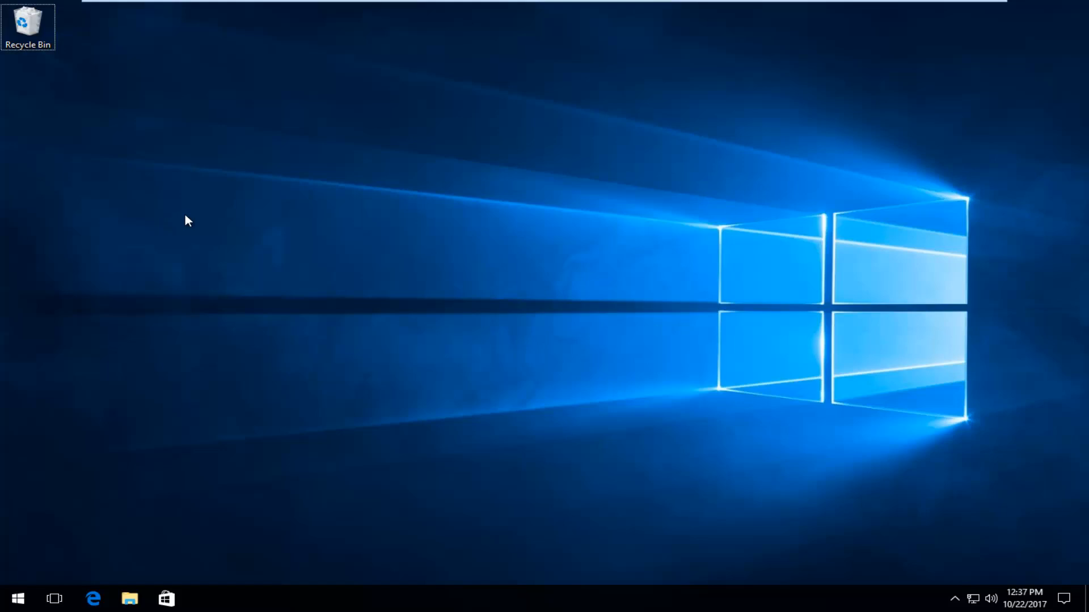
mouse_move(7, 589)
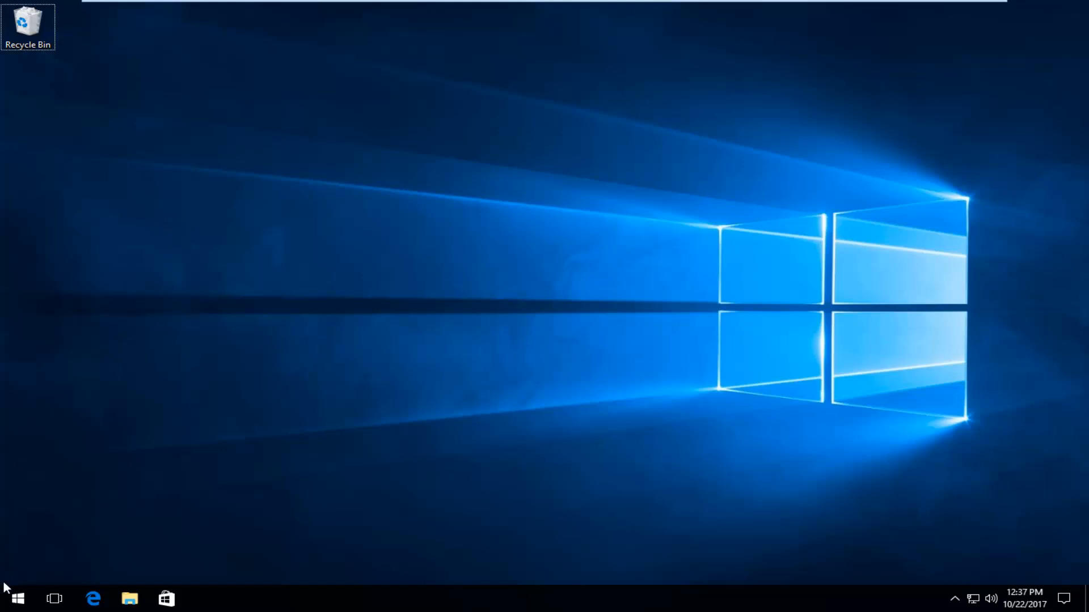
Step: Launch Command Prompt (Admin) from the Start quick menu and approve the UAC prompt
right_click(14, 598)
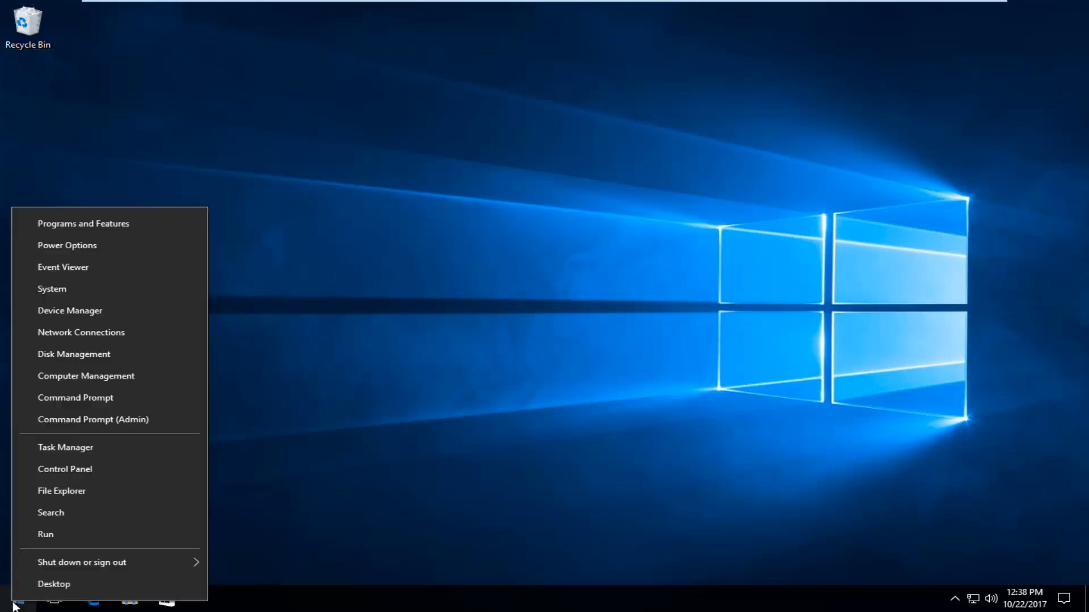
mouse_move(80, 420)
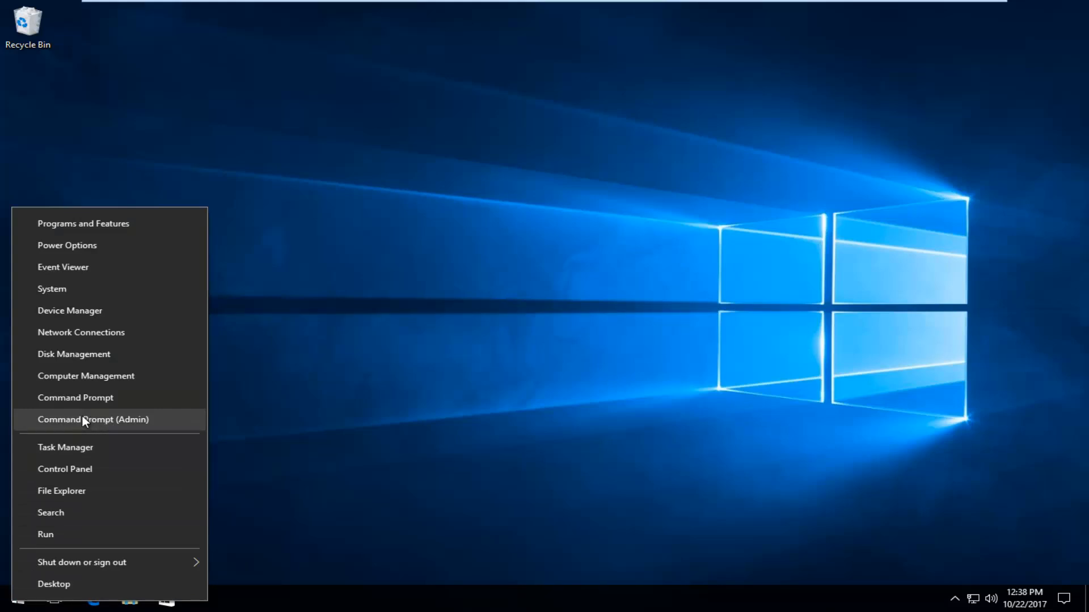
click(93, 420)
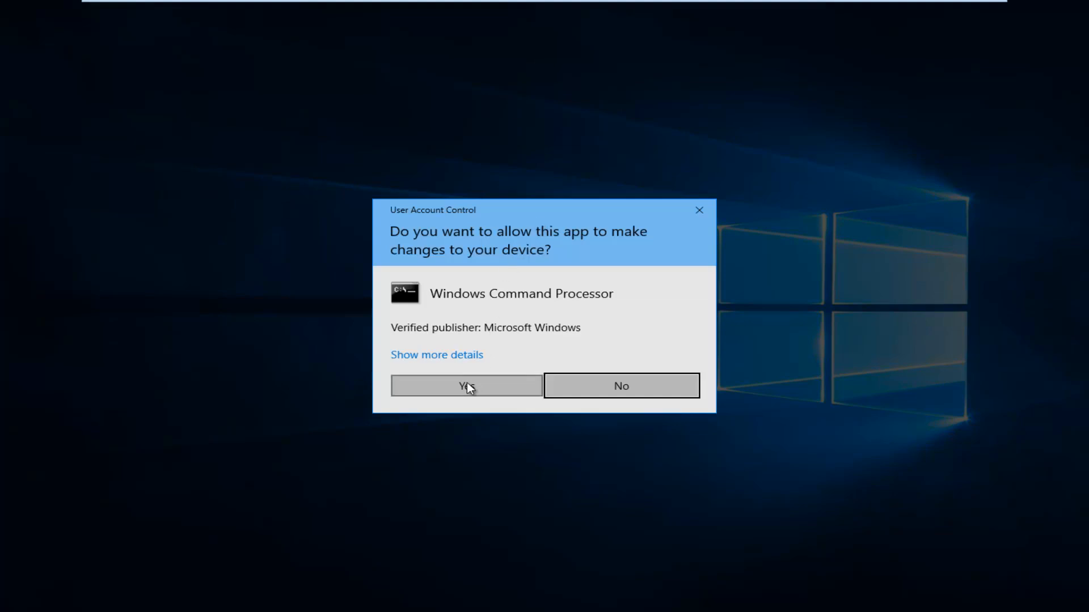
click(466, 385)
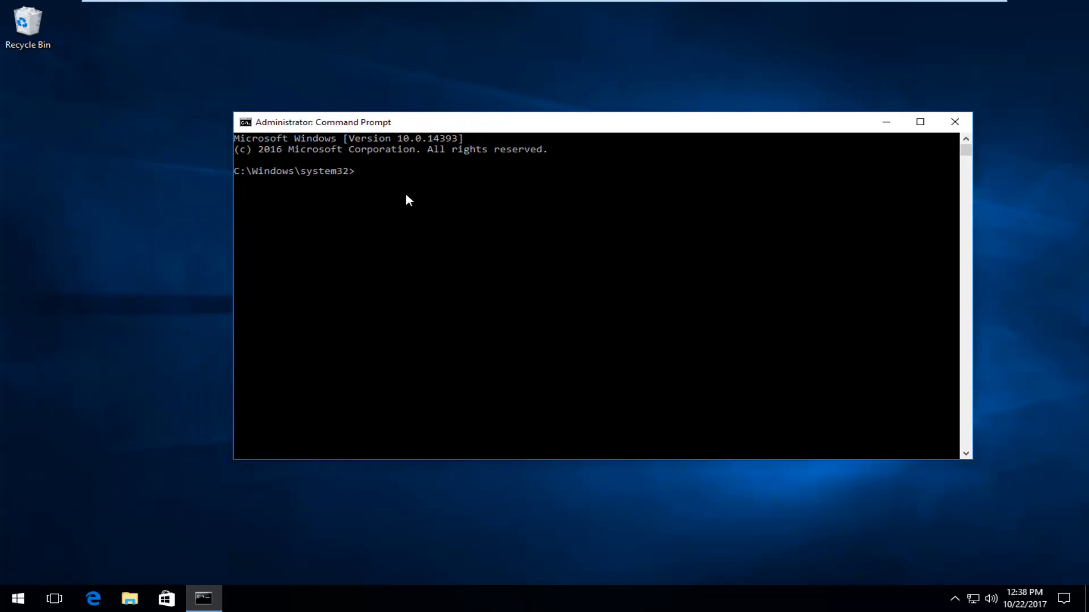
Step: Run netsh int ip reset to reset TCP/IP, then close the Command Prompt
text(netsh)
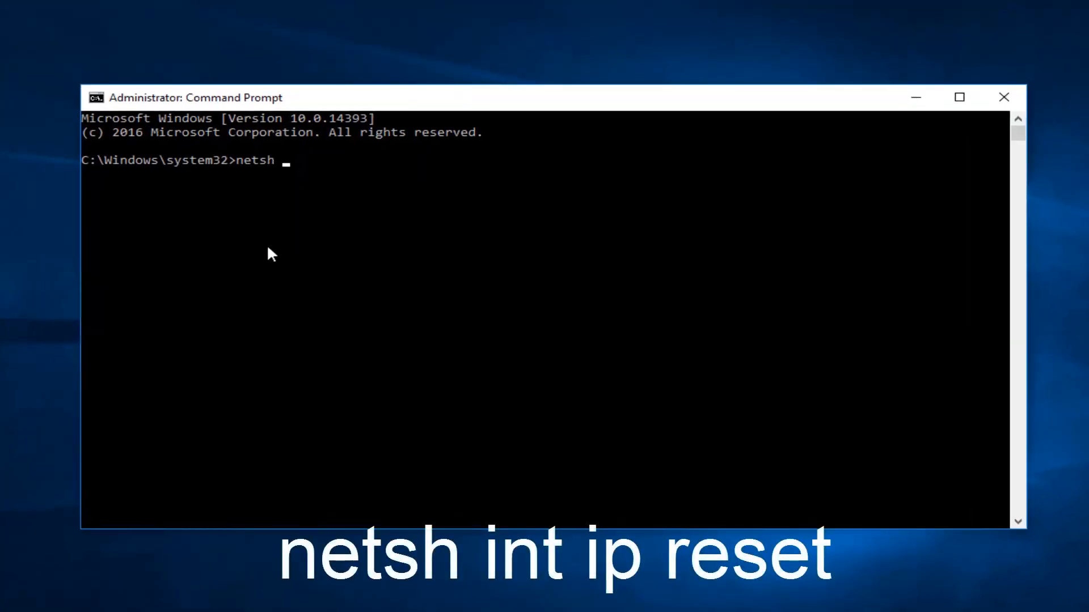
text(int)
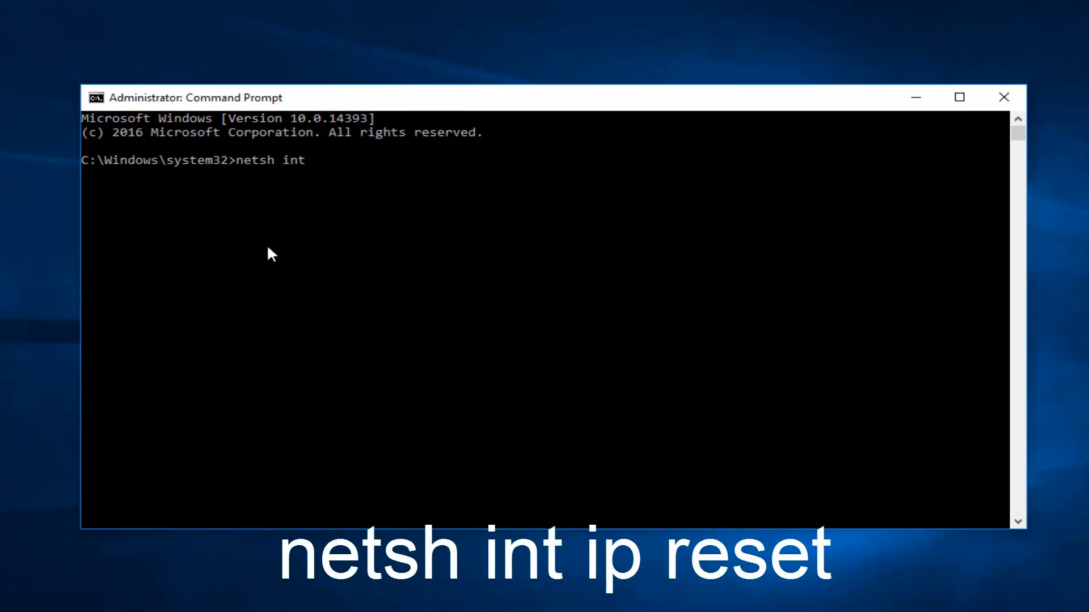
text(ip re)
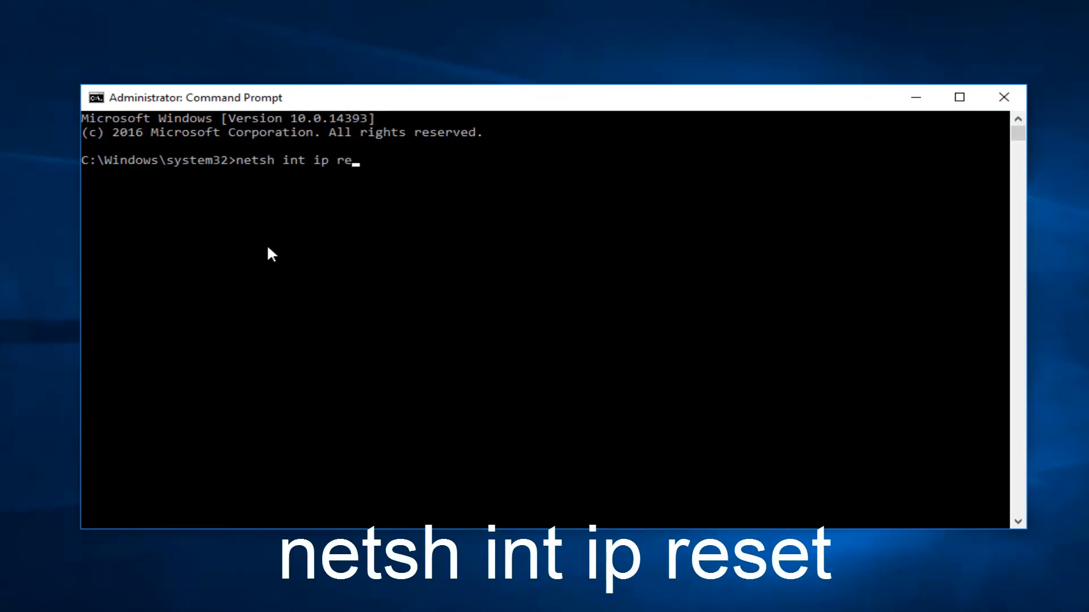
text(set)
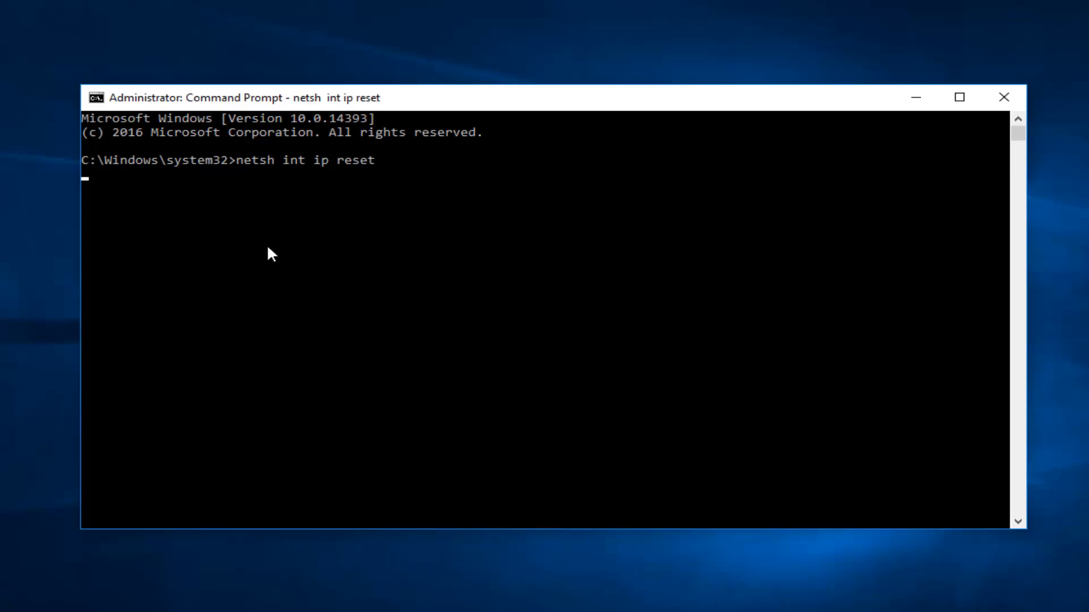
click(1002, 97)
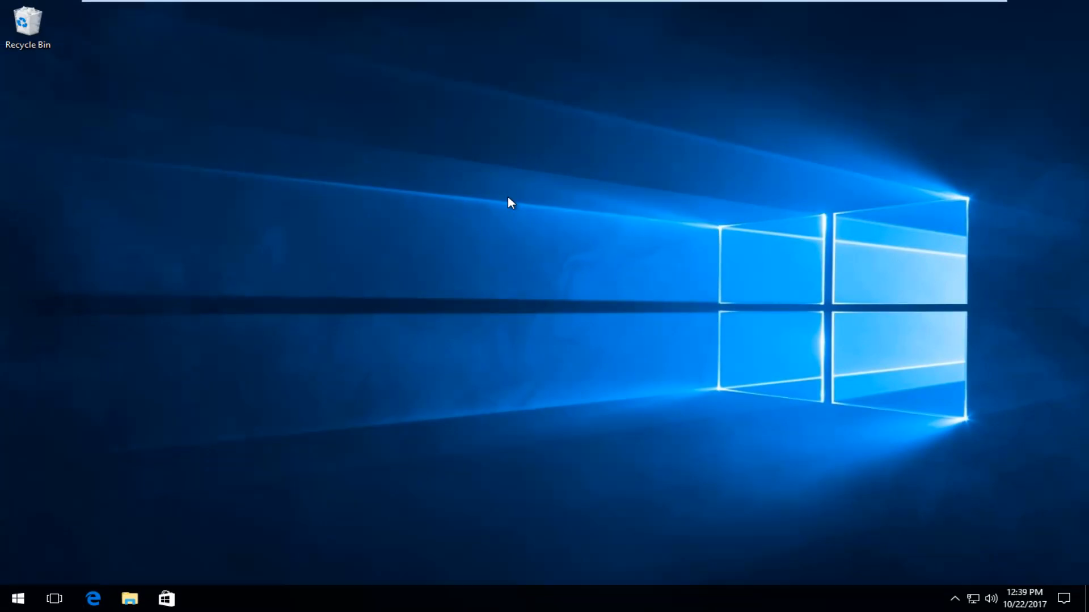
mouse_move(986, 571)
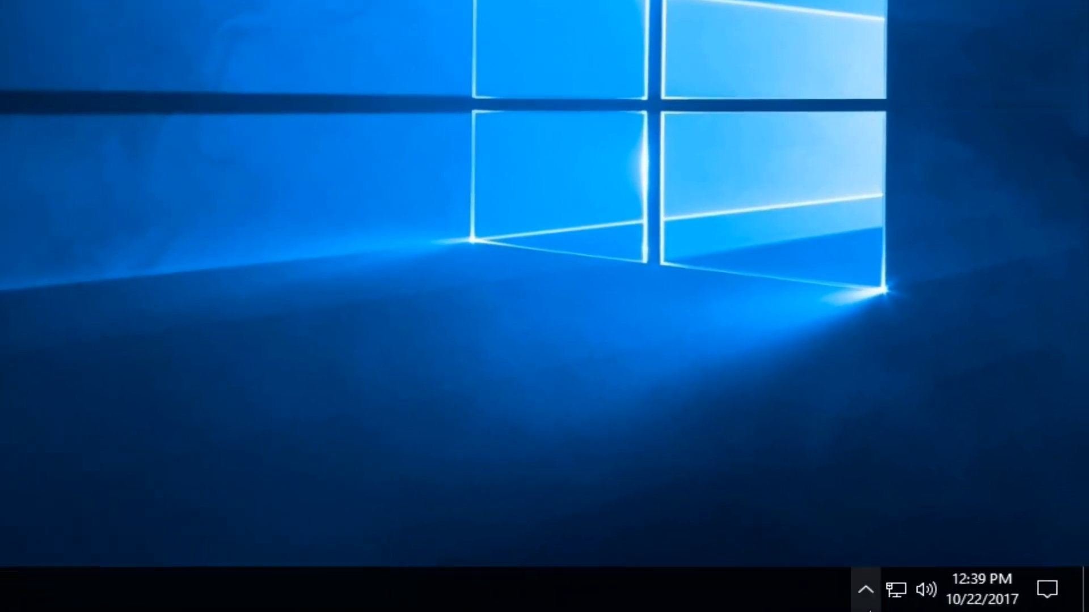
mouse_move(895, 590)
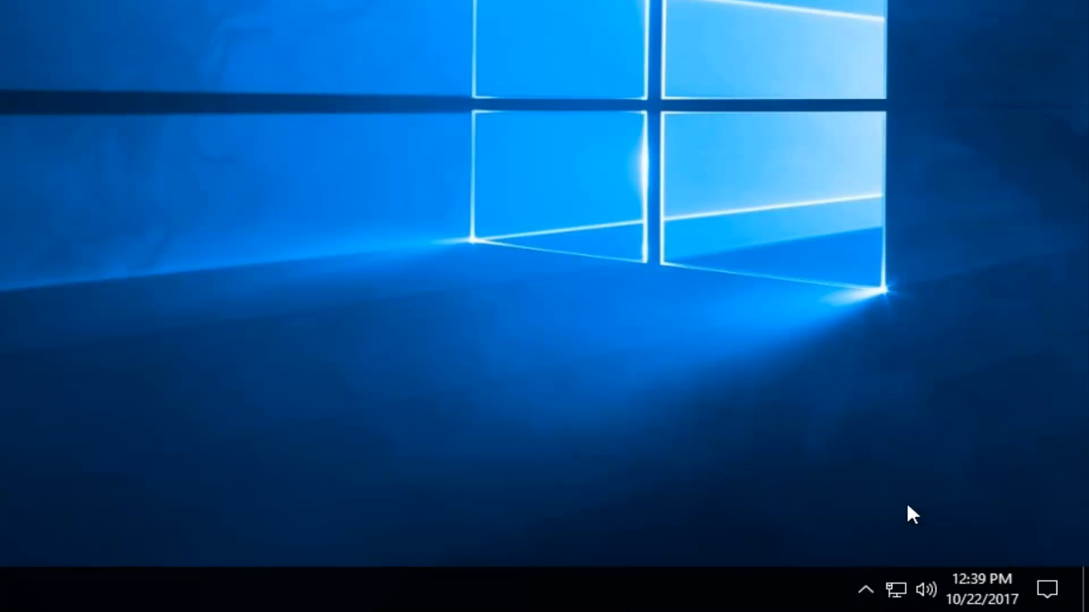
mouse_move(928, 511)
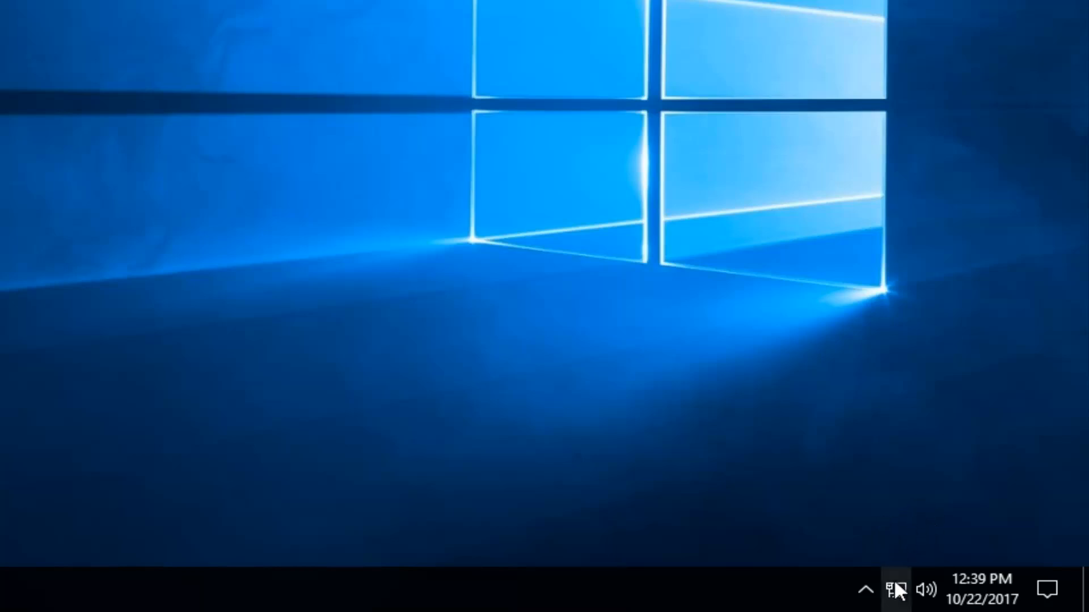
Step: Open Network and Sharing Center from the system tray network icon
right_click(896, 589)
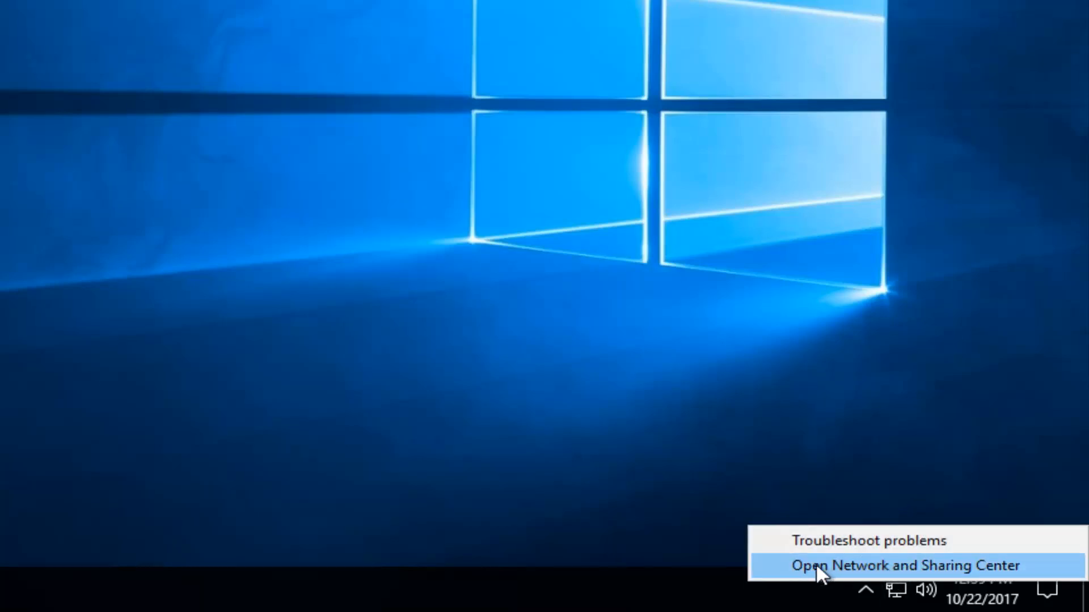
click(903, 565)
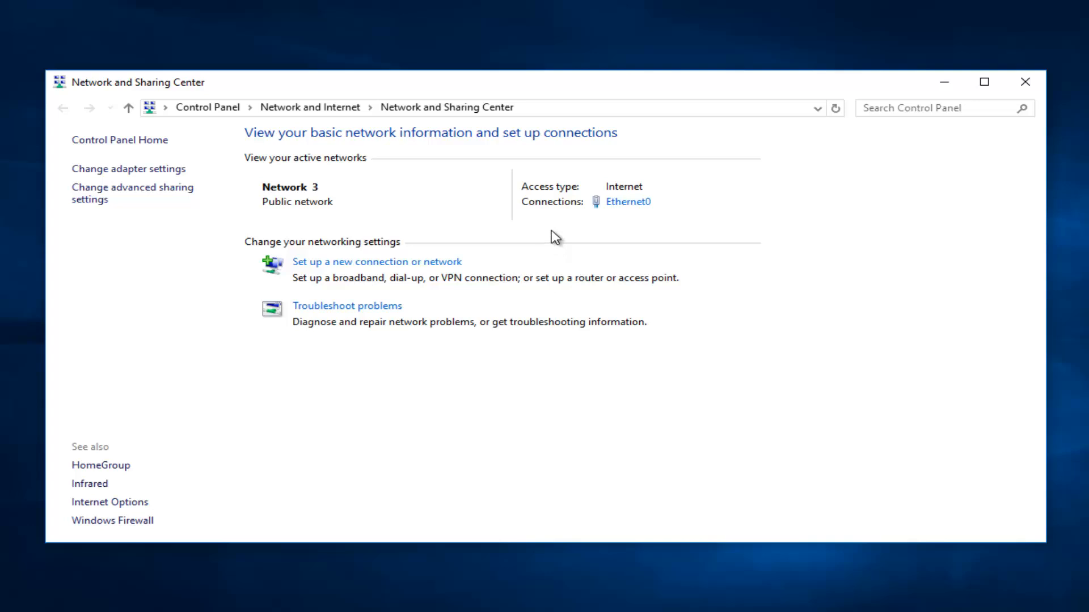
mouse_move(623, 201)
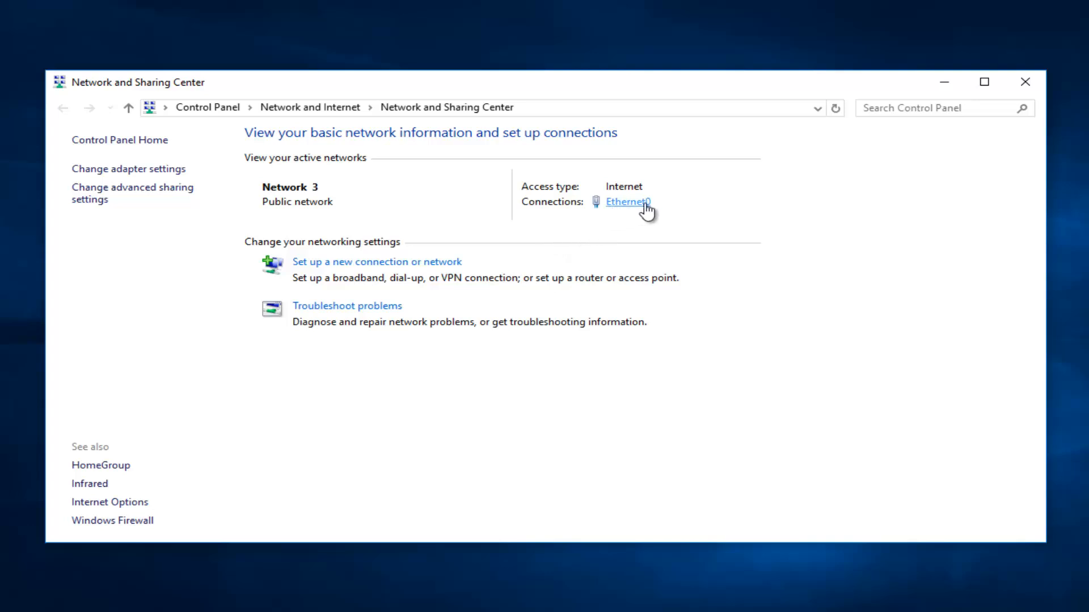
mouse_move(628, 210)
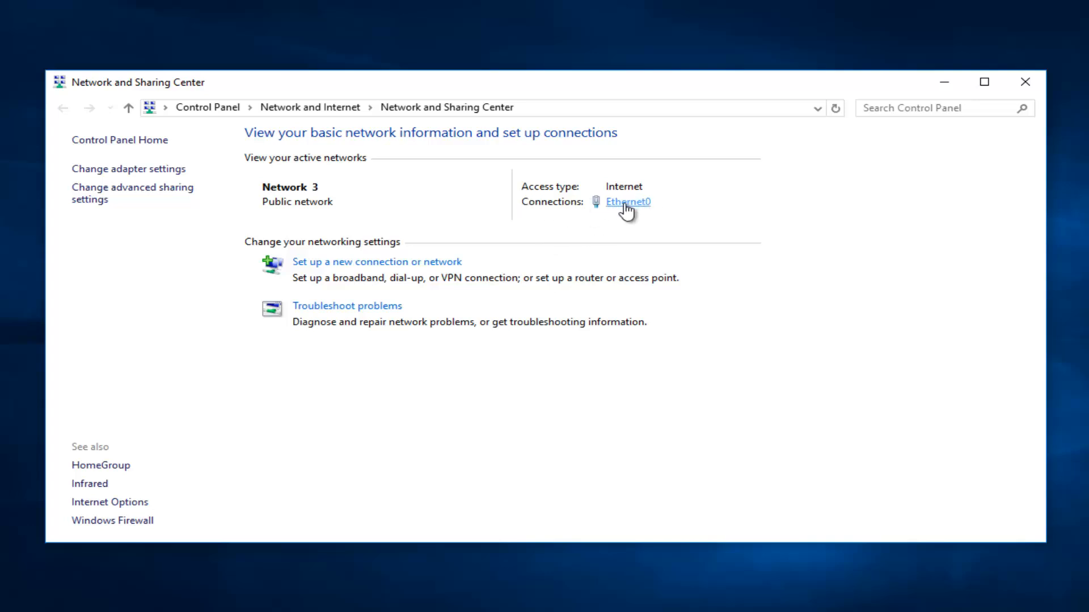
mouse_move(601, 208)
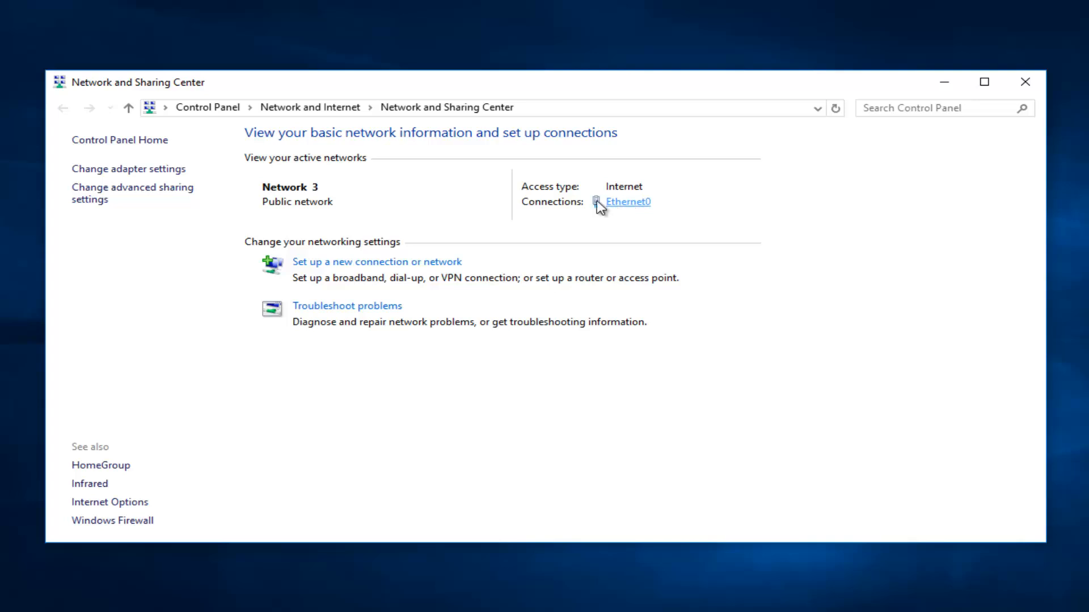
mouse_move(623, 209)
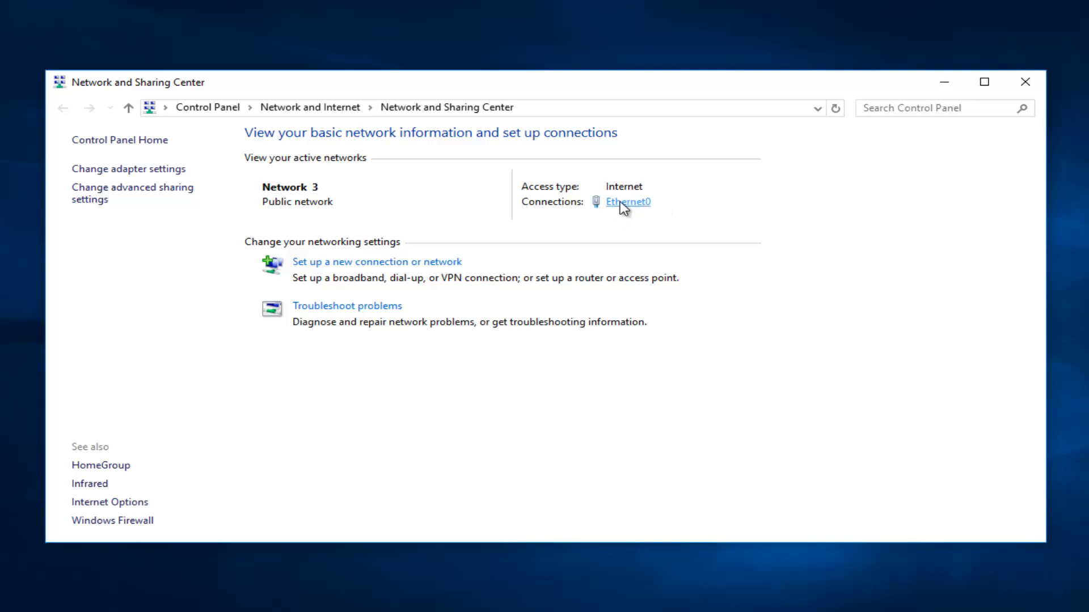
Step: Open the Ethernet0 Status dialog from the active connections list
click(626, 202)
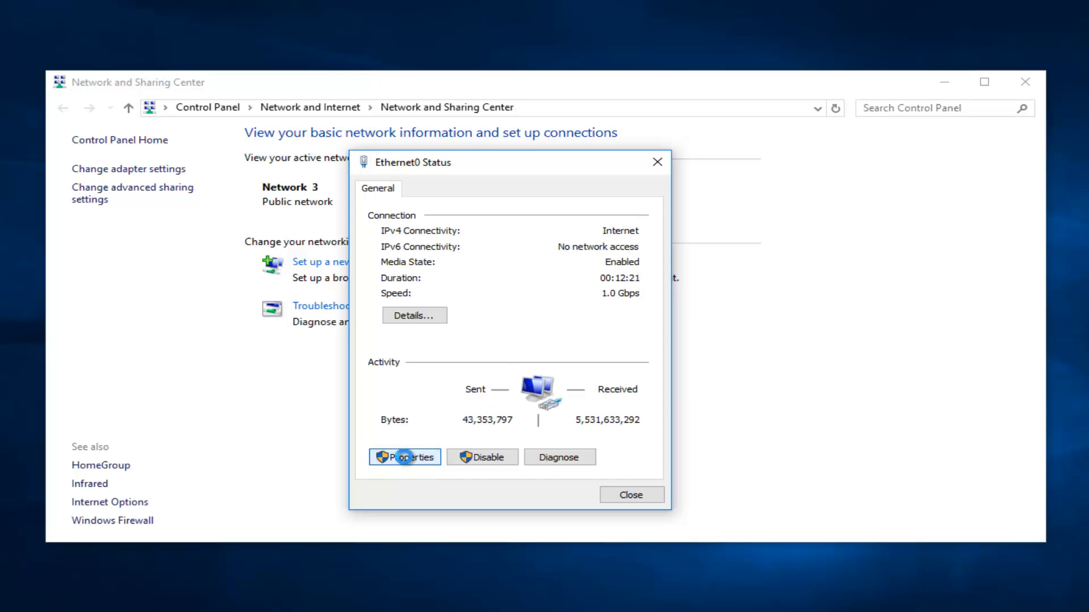
Step: Confirm Ethernet0 IPv4 obtains IP and DNS addresses automatically, then close the status dialogs
click(404, 457)
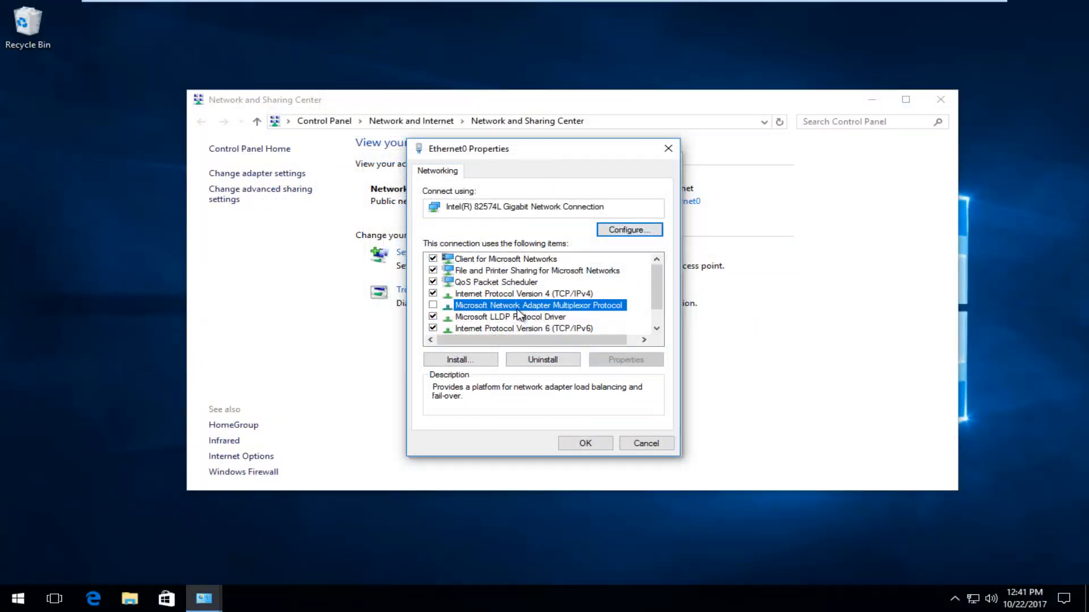
click(524, 292)
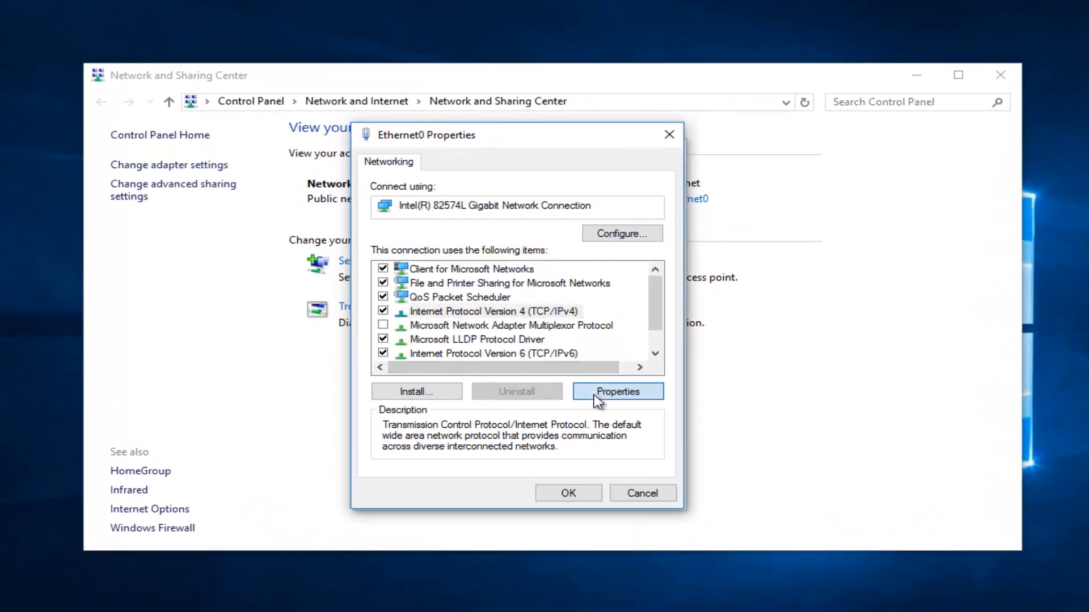
click(616, 392)
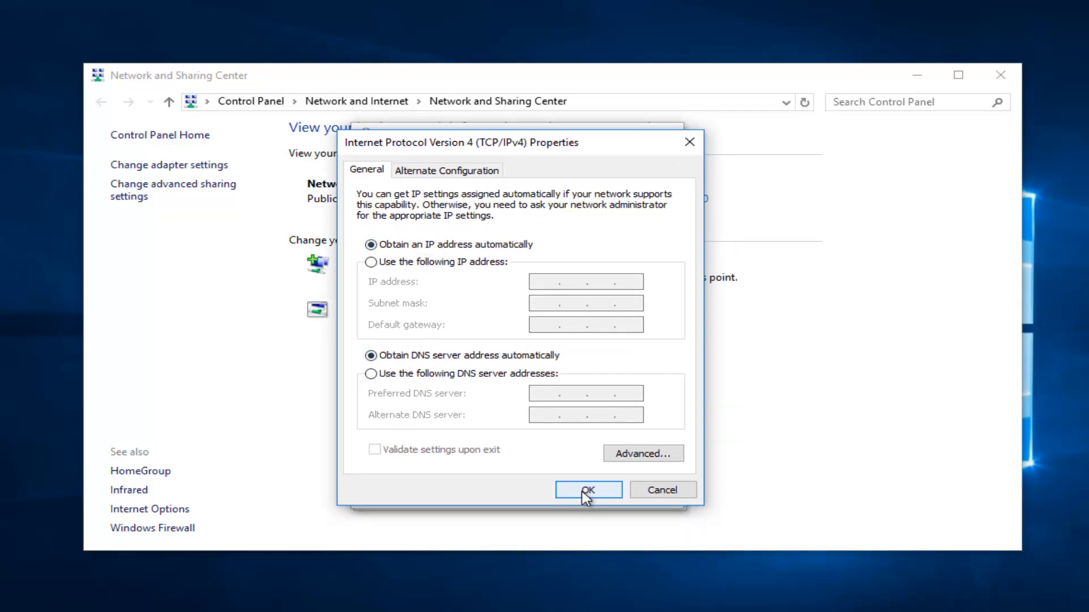
click(588, 489)
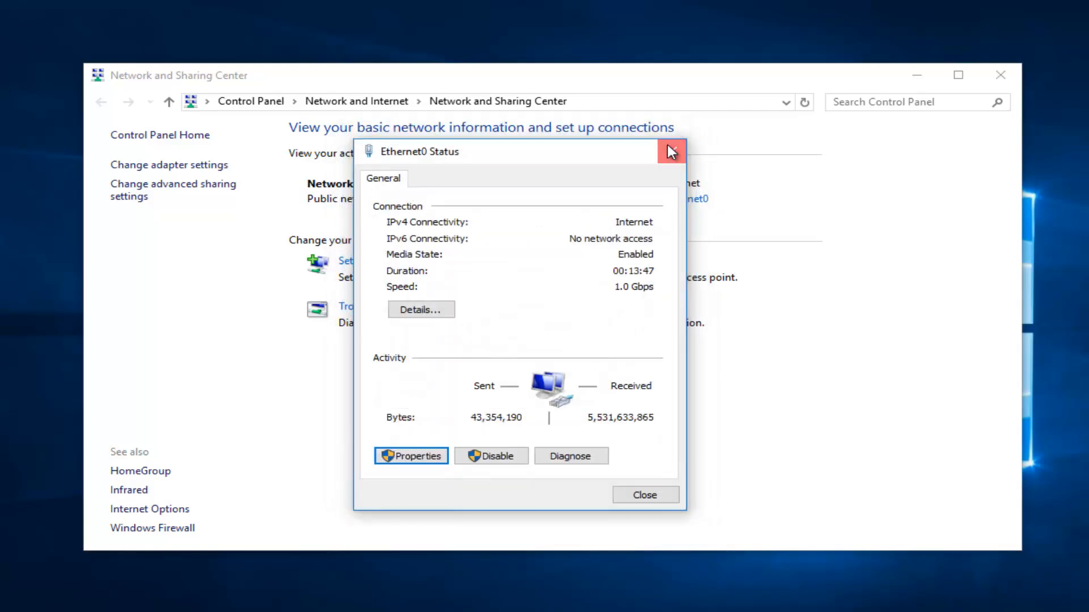
click(670, 151)
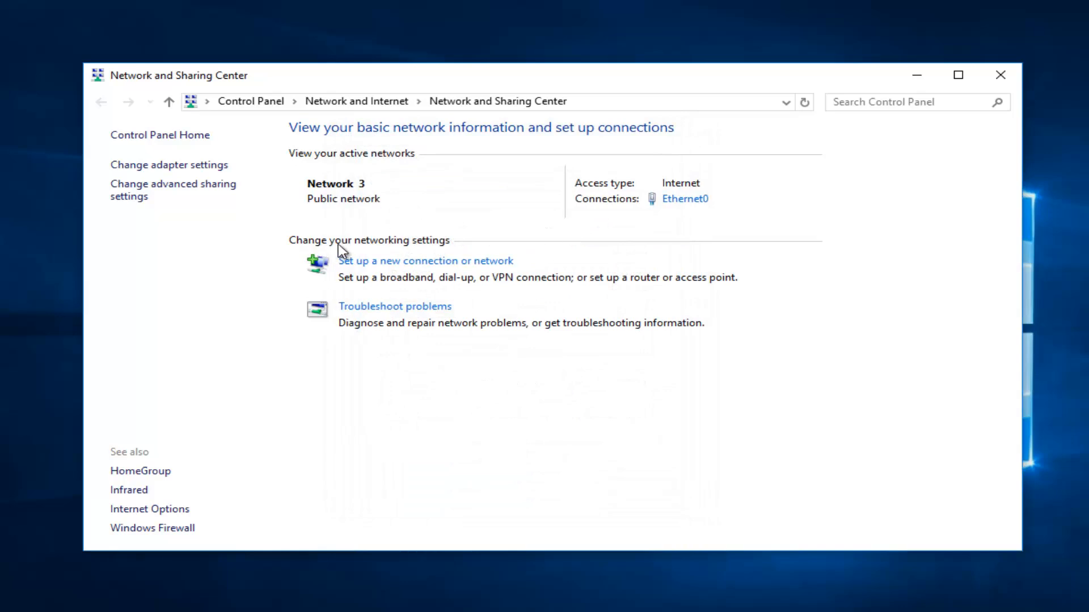
mouse_move(394, 306)
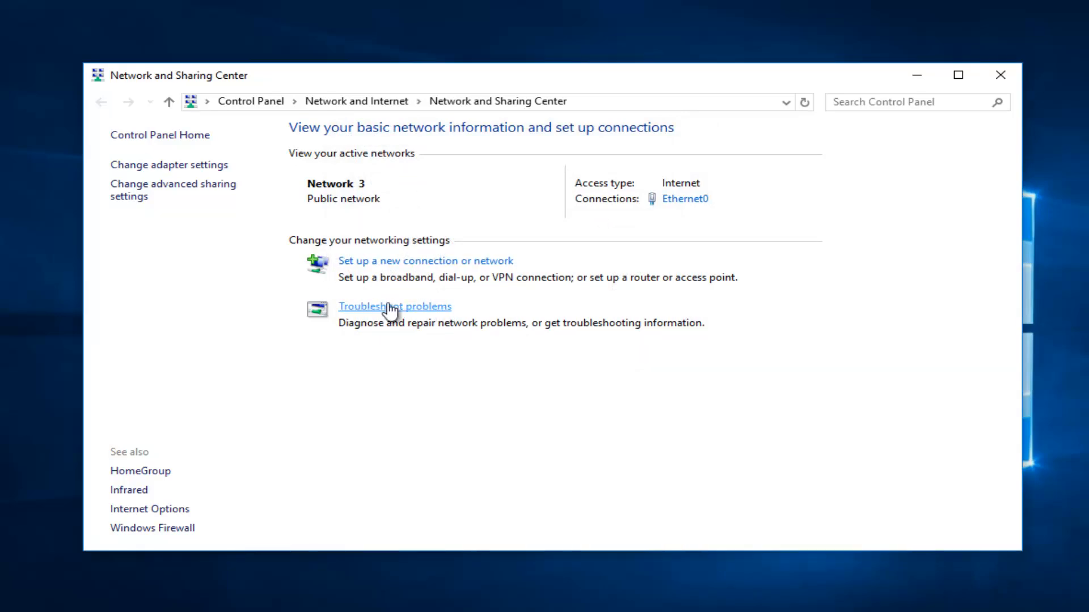
mouse_move(424, 342)
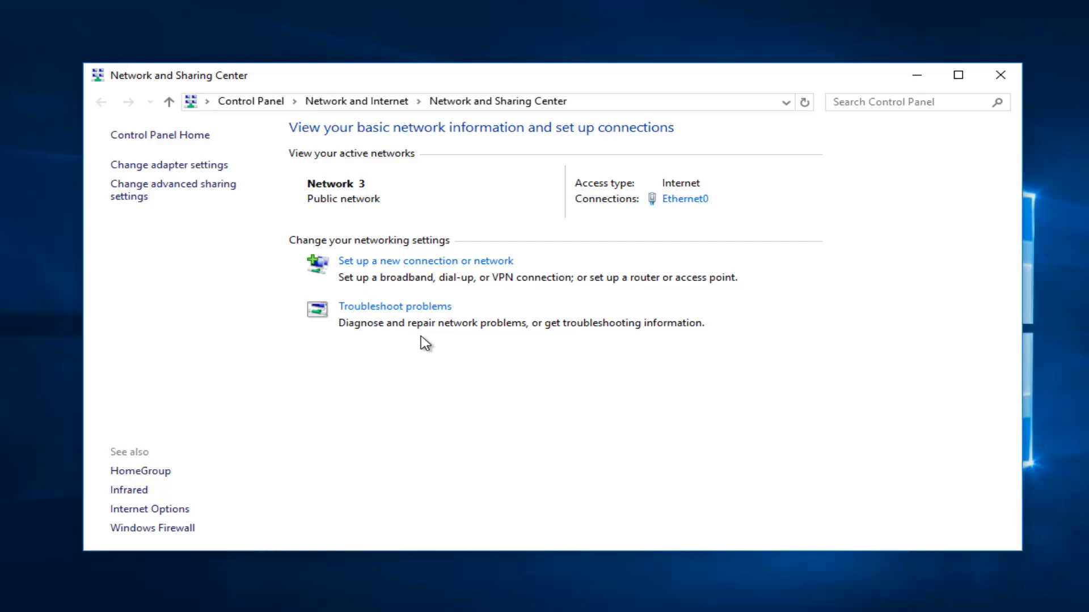
mouse_move(462, 320)
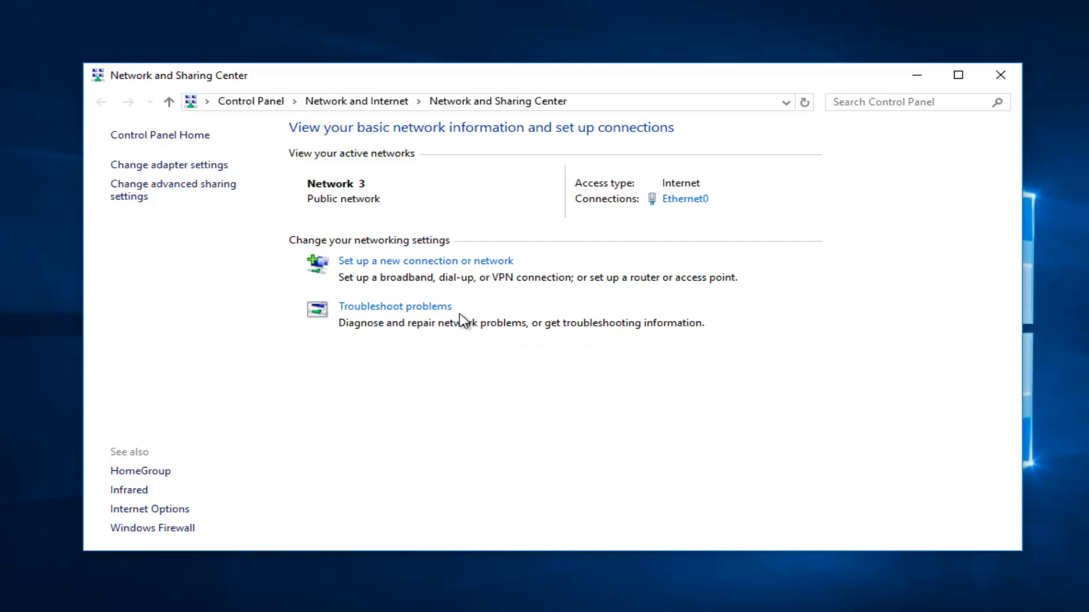
Step: Start the Internet Connections troubleshooter from Troubleshoot problems in the Network section
click(394, 306)
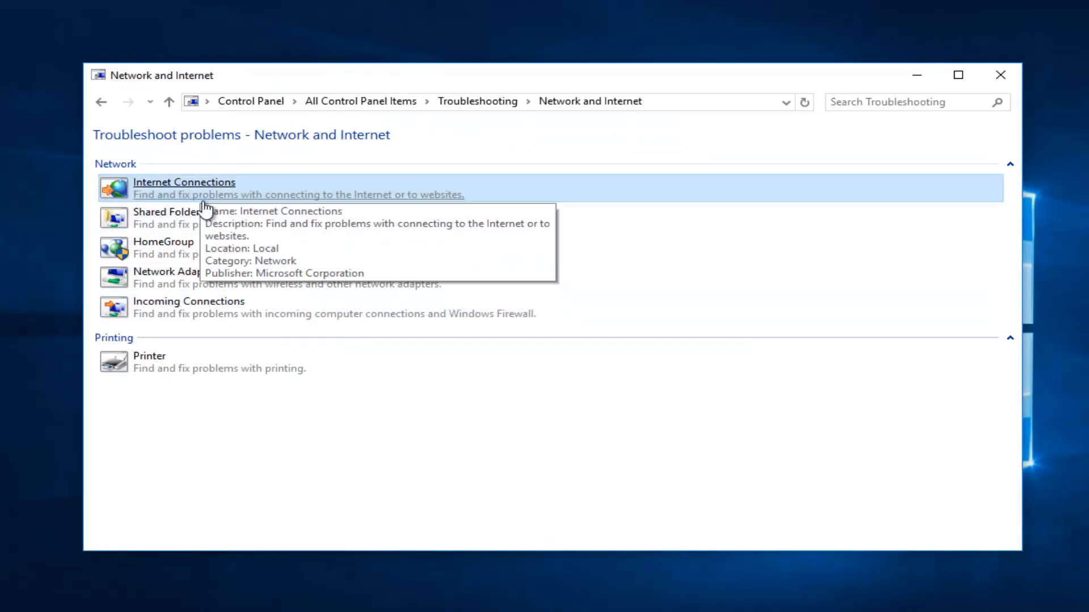
mouse_move(174, 194)
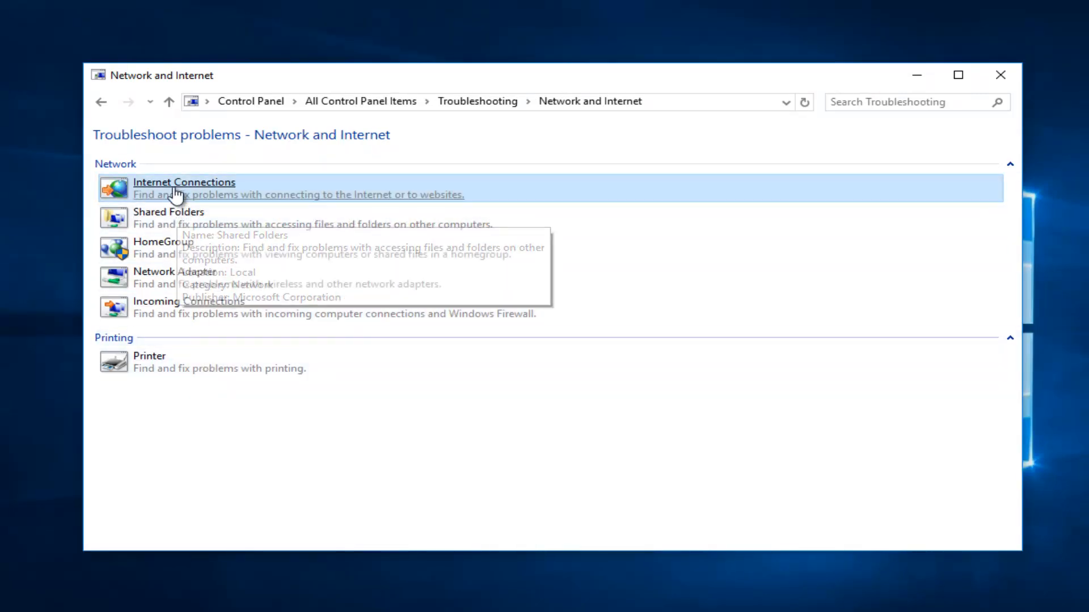
mouse_move(179, 311)
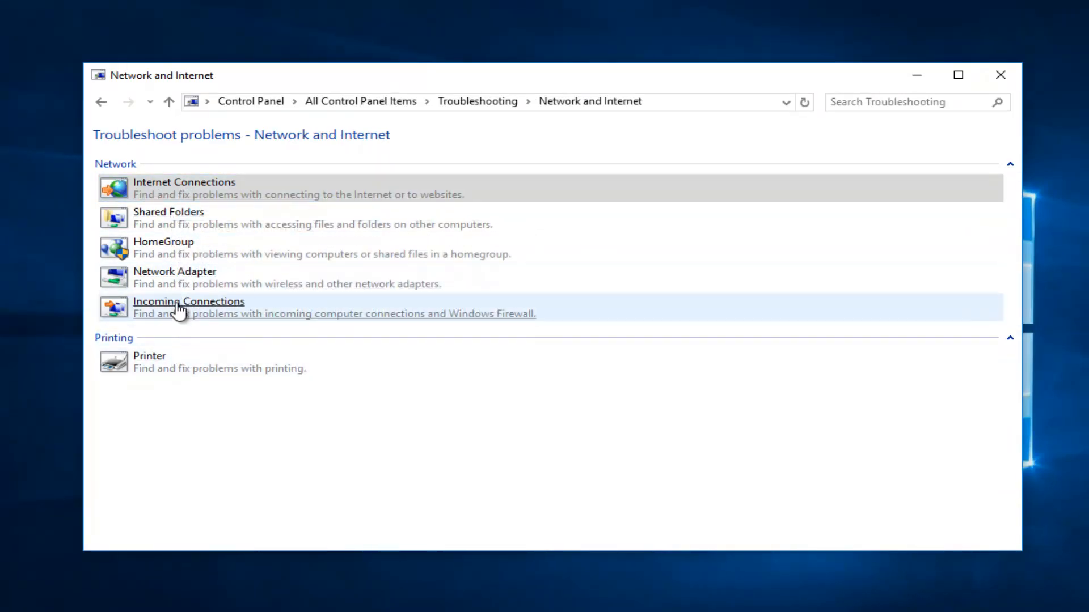
mouse_move(122, 188)
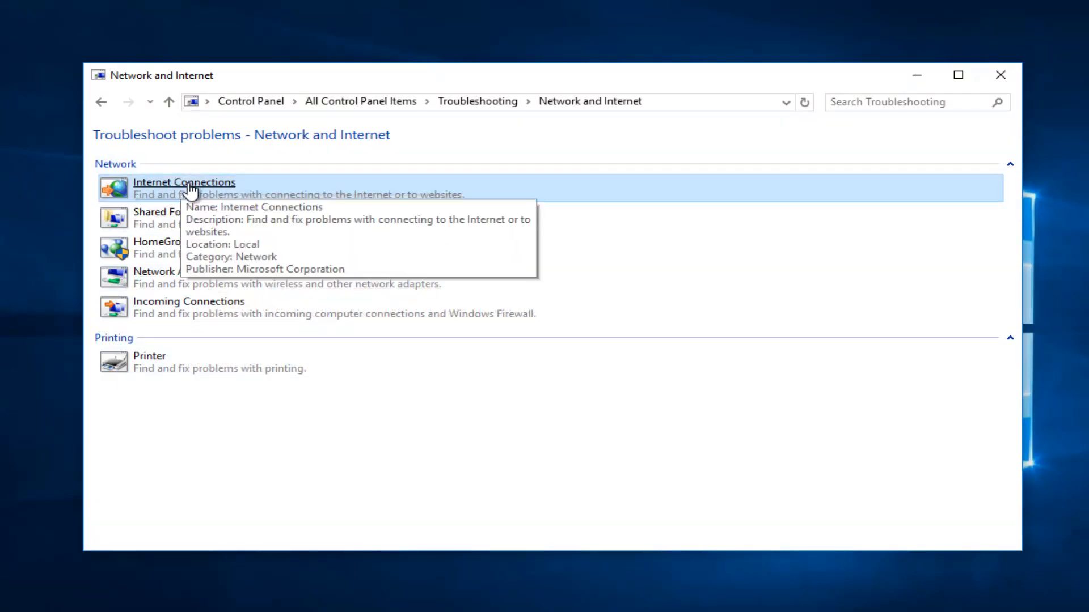
click(184, 181)
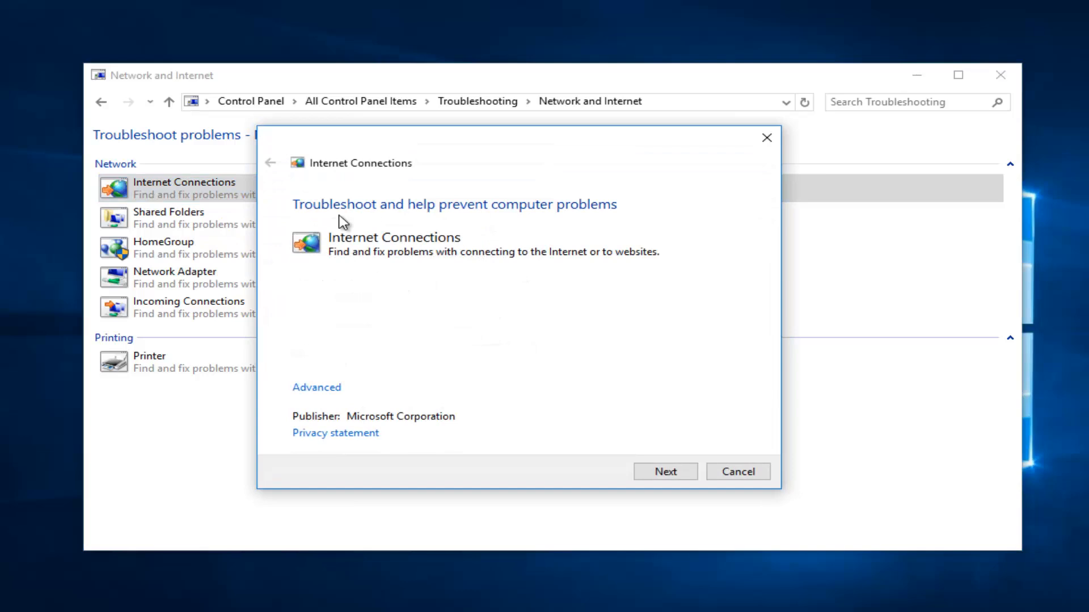
mouse_move(316, 386)
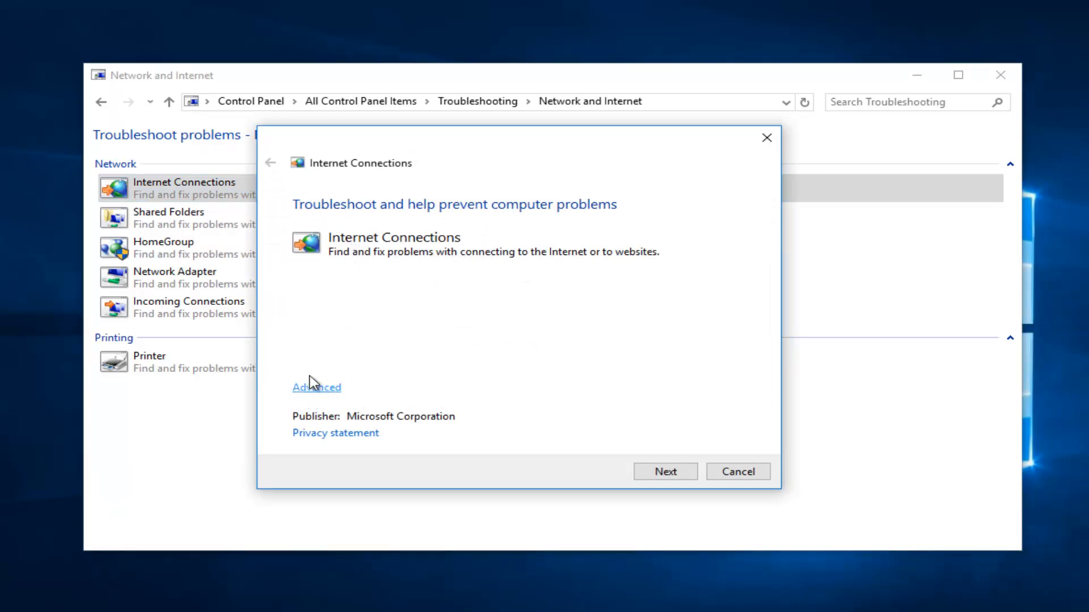
Step: Keep Apply repairs automatically in Advanced, reach the issue-selection page, then close the troubleshooter
click(317, 387)
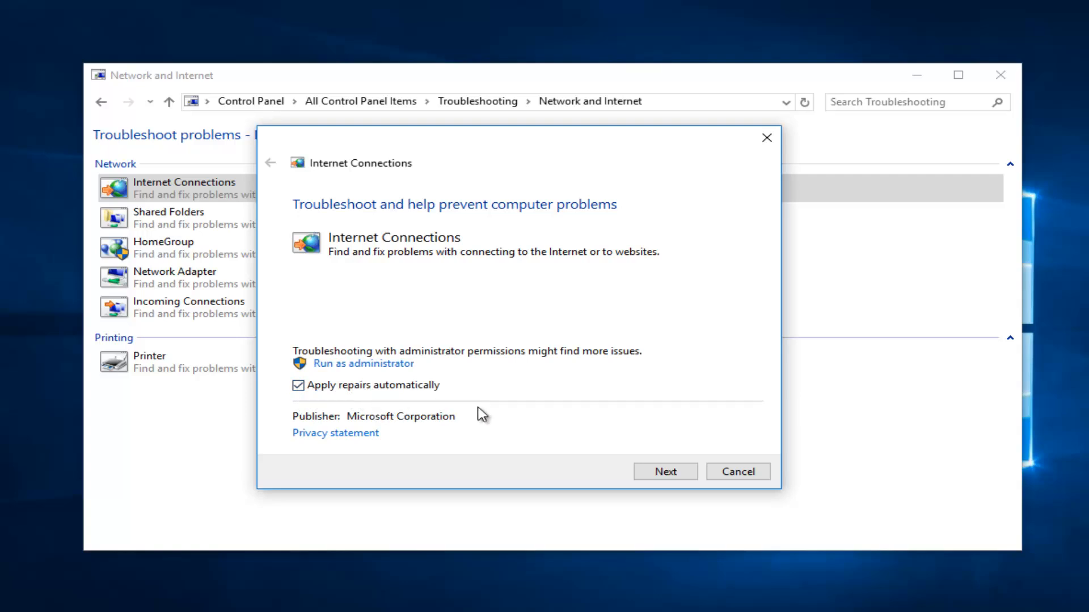
click(665, 472)
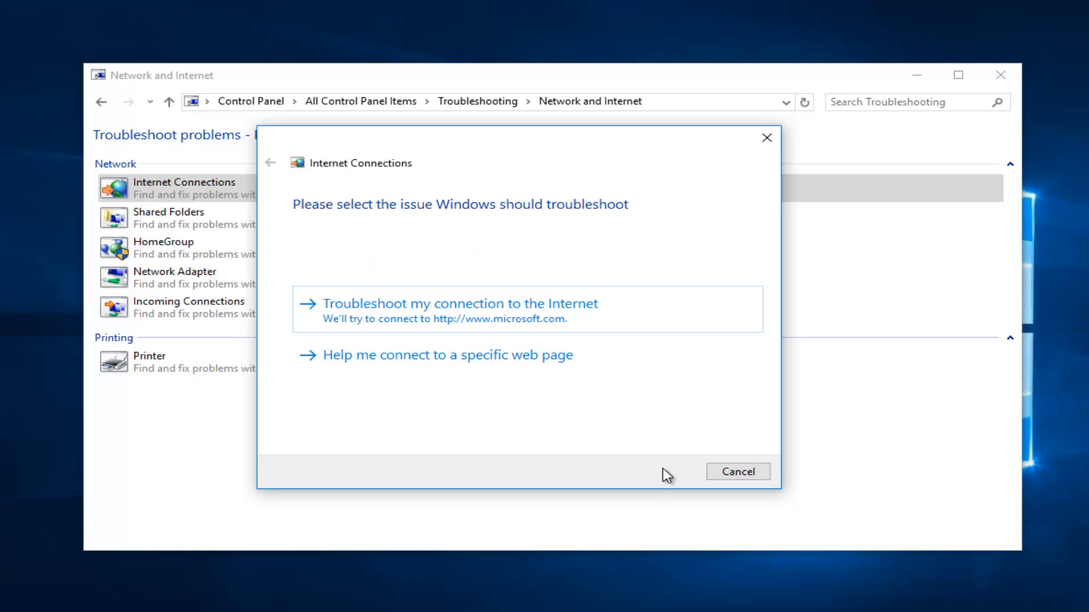
mouse_move(486, 323)
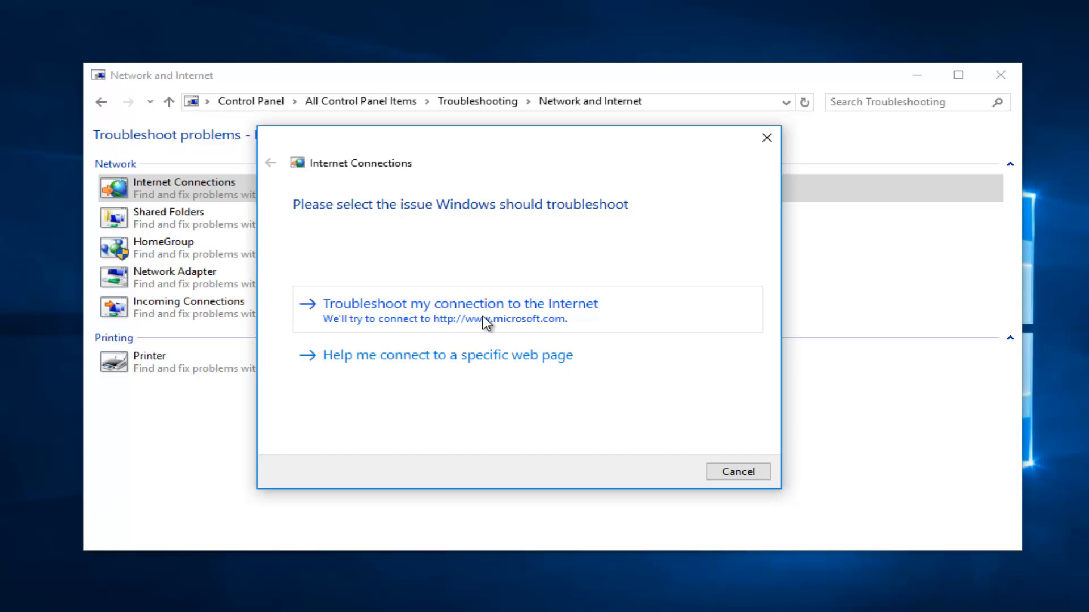
mouse_move(657, 430)
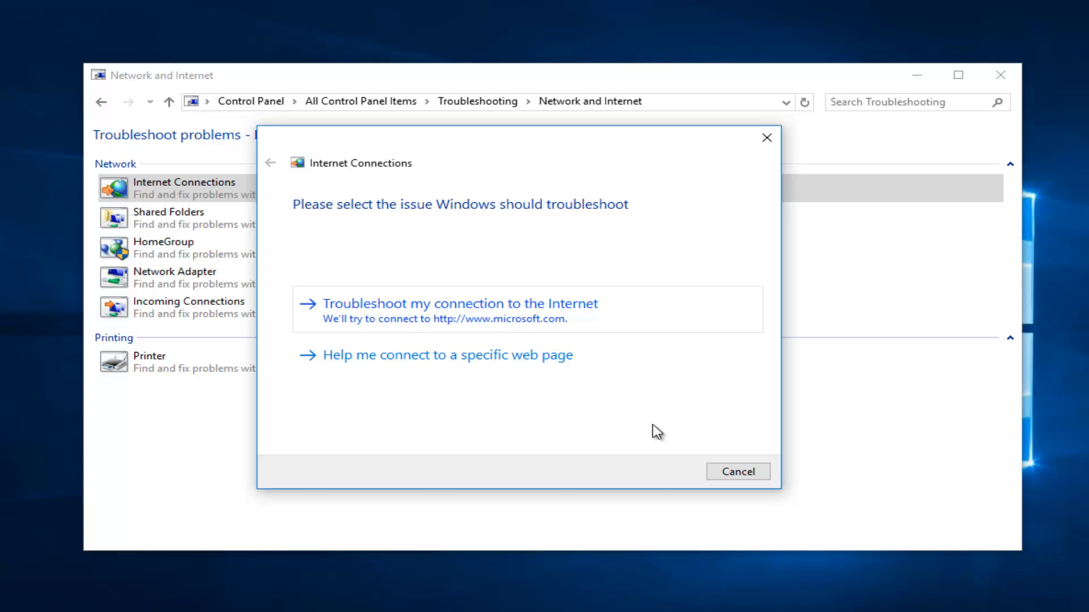
click(738, 471)
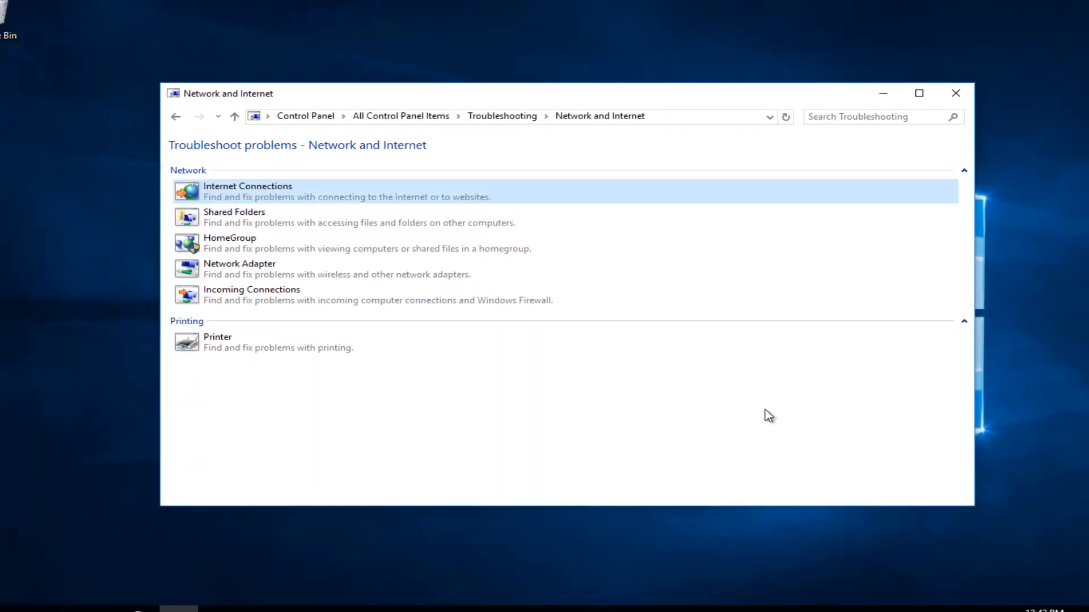
Step: Close the Network and Internet Troubleshooting window, leaving the empty desktop
click(955, 93)
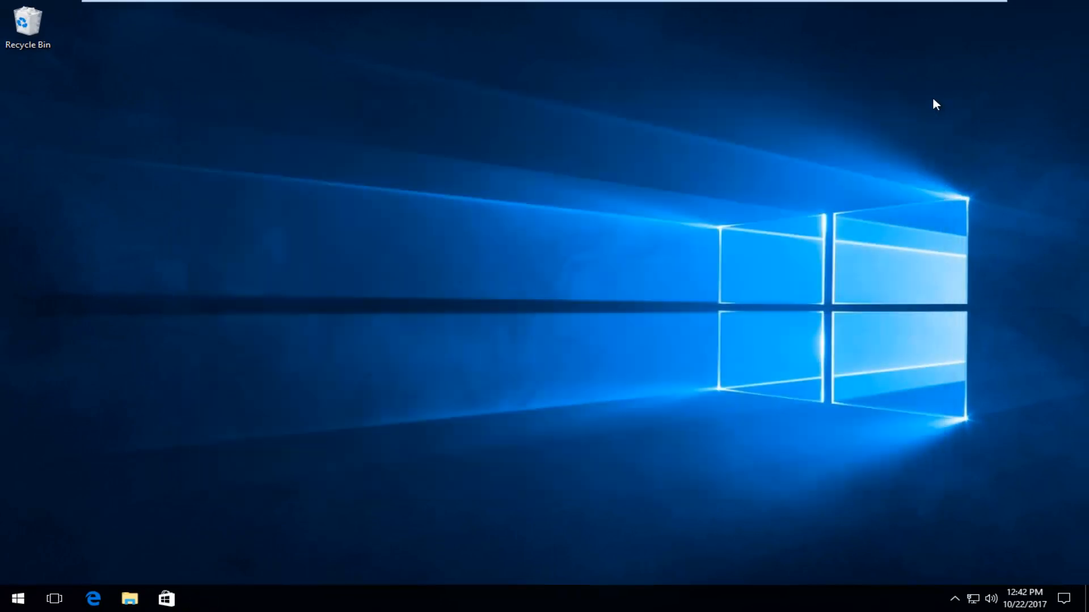